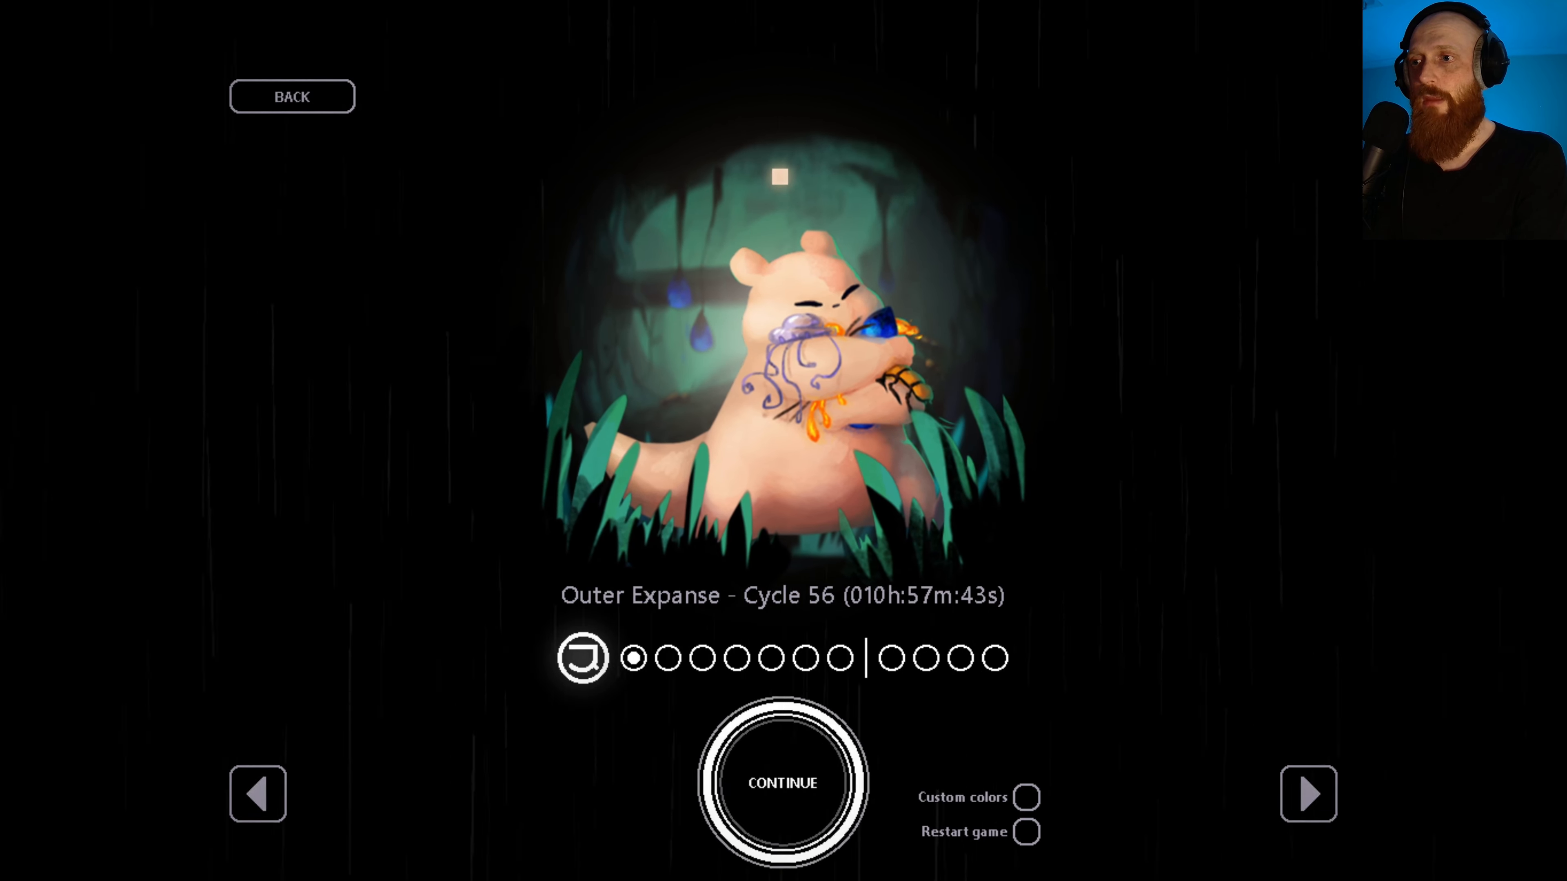
pyautogui.click(782, 782)
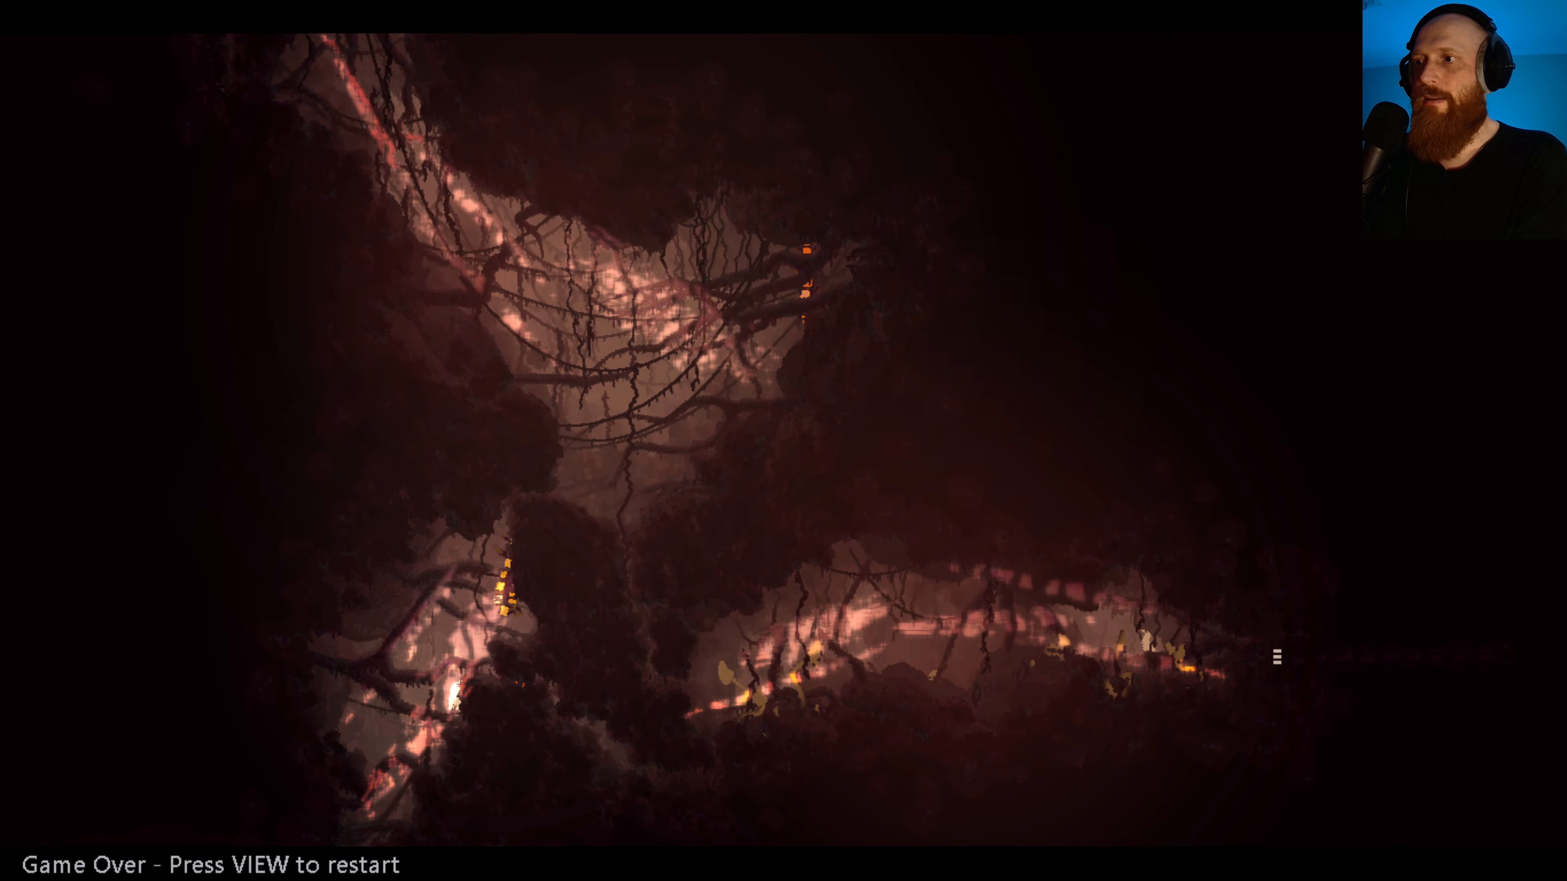
pyautogui.press('view')
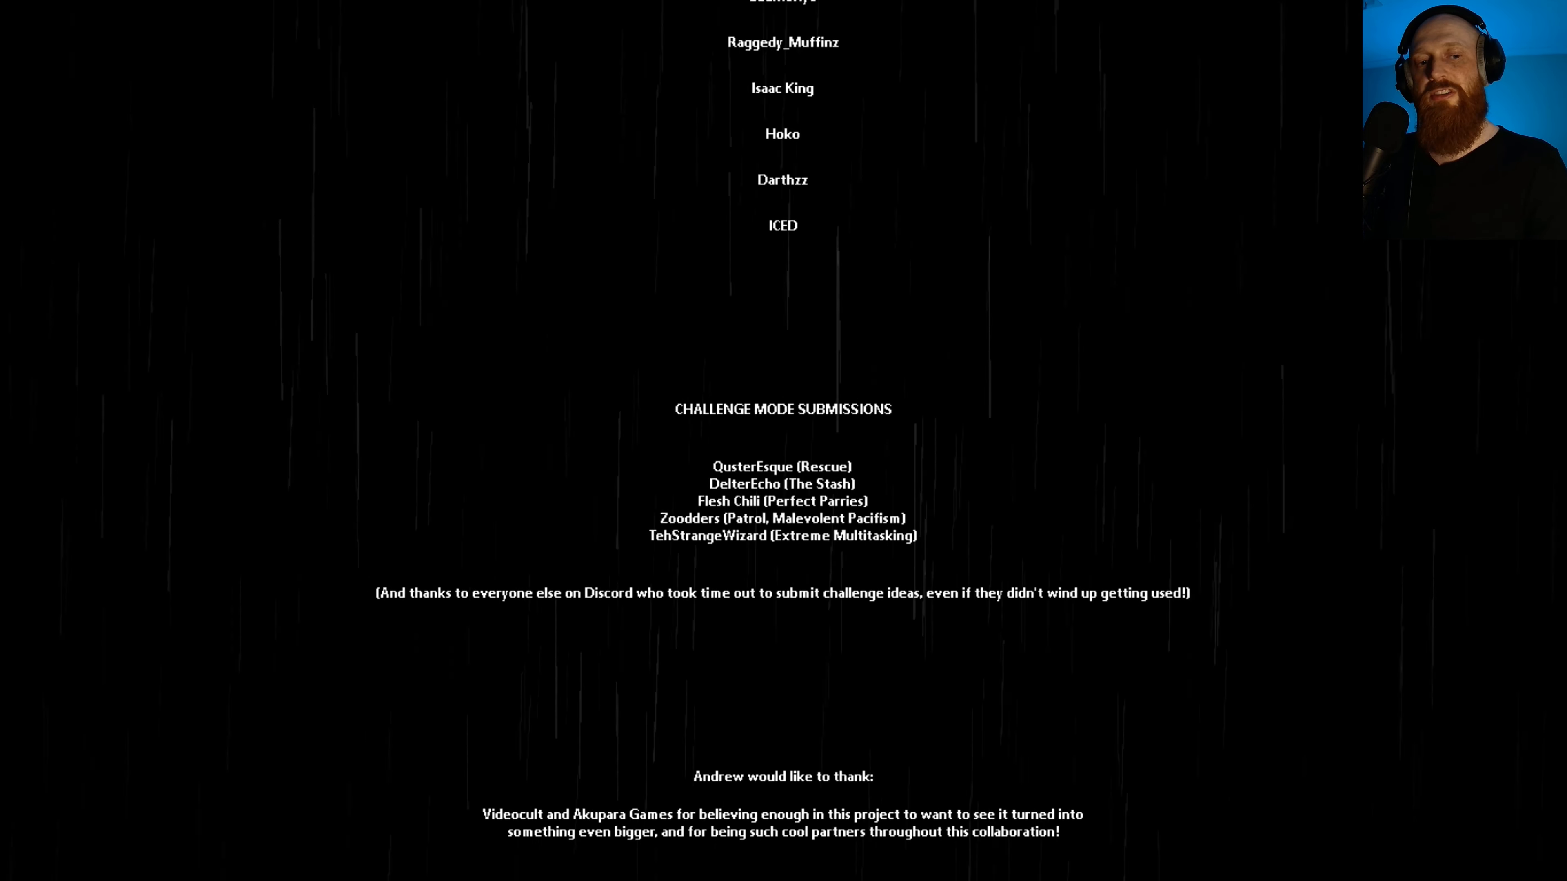
pyautogui.scroll(-3)
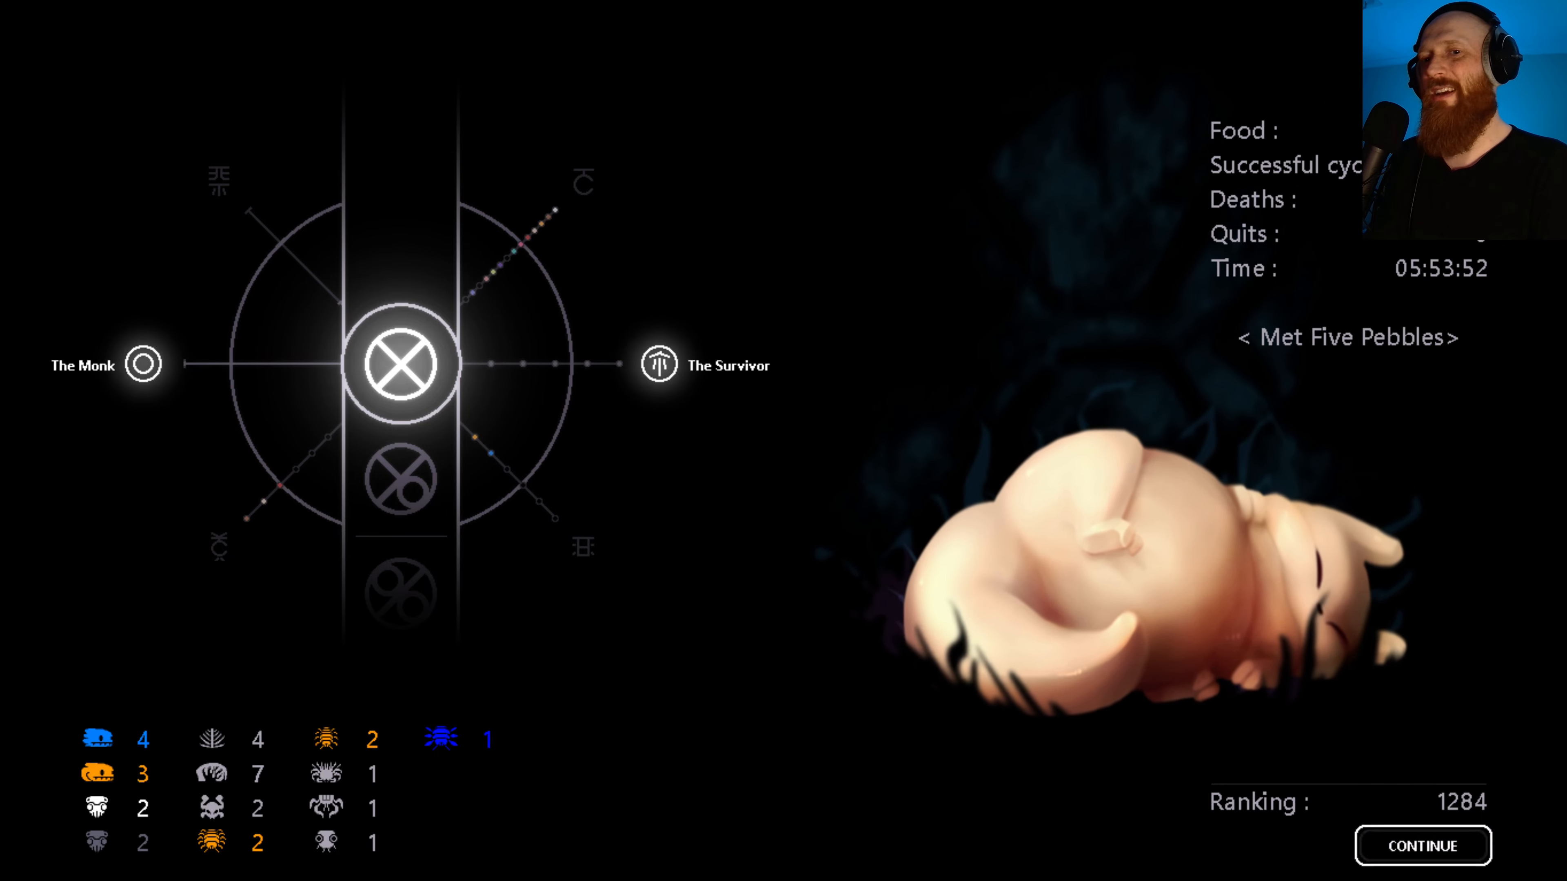
pyautogui.click(1420, 846)
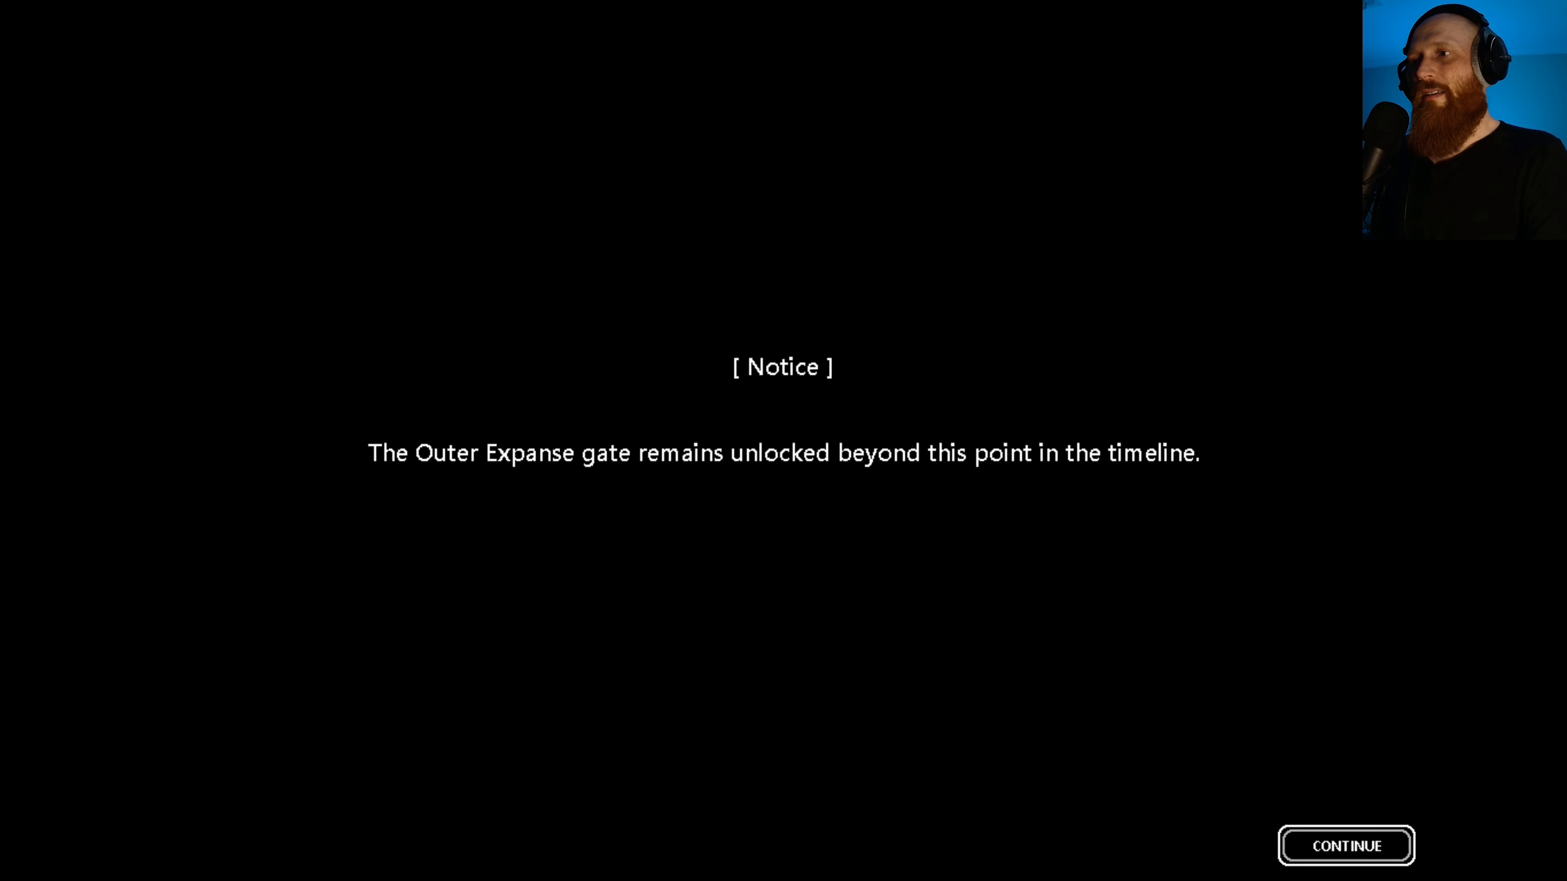
pyautogui.click(1344, 845)
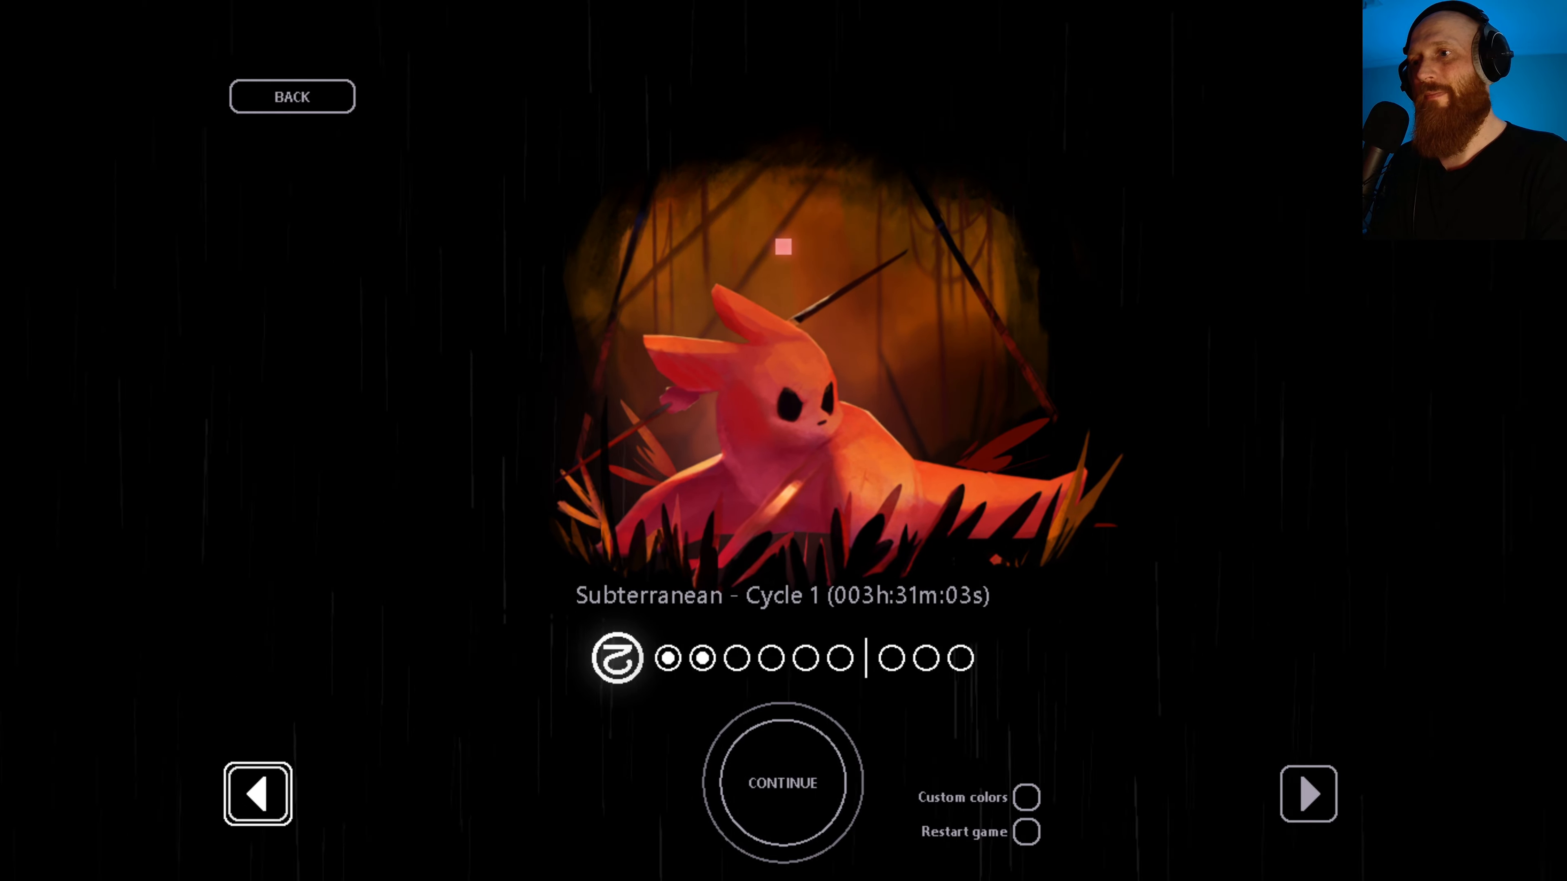
pyautogui.click(1308, 793)
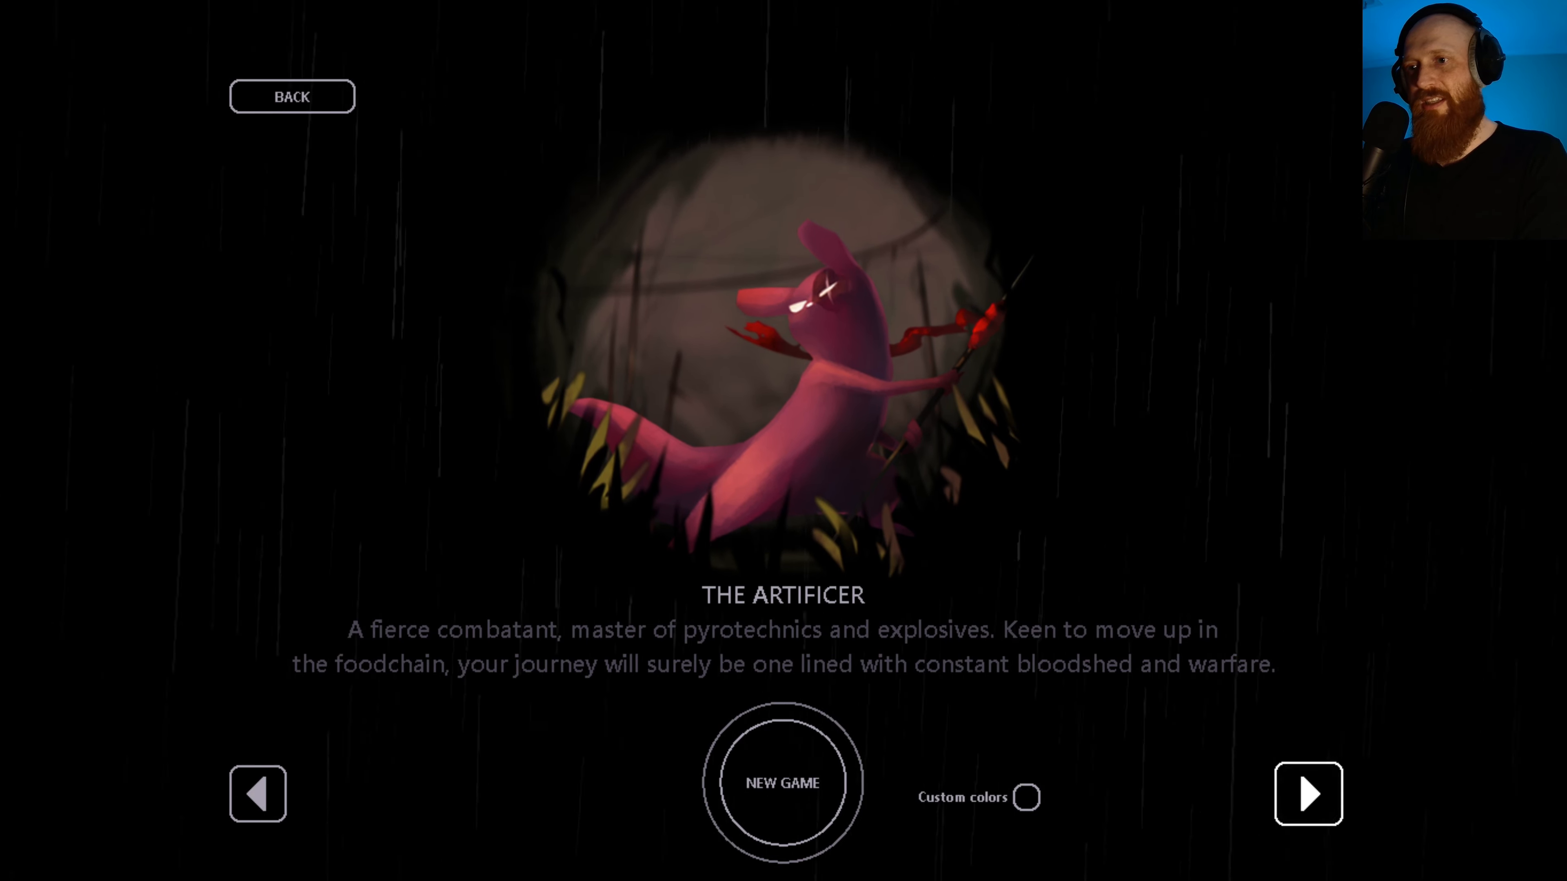
pyautogui.click(1308, 795)
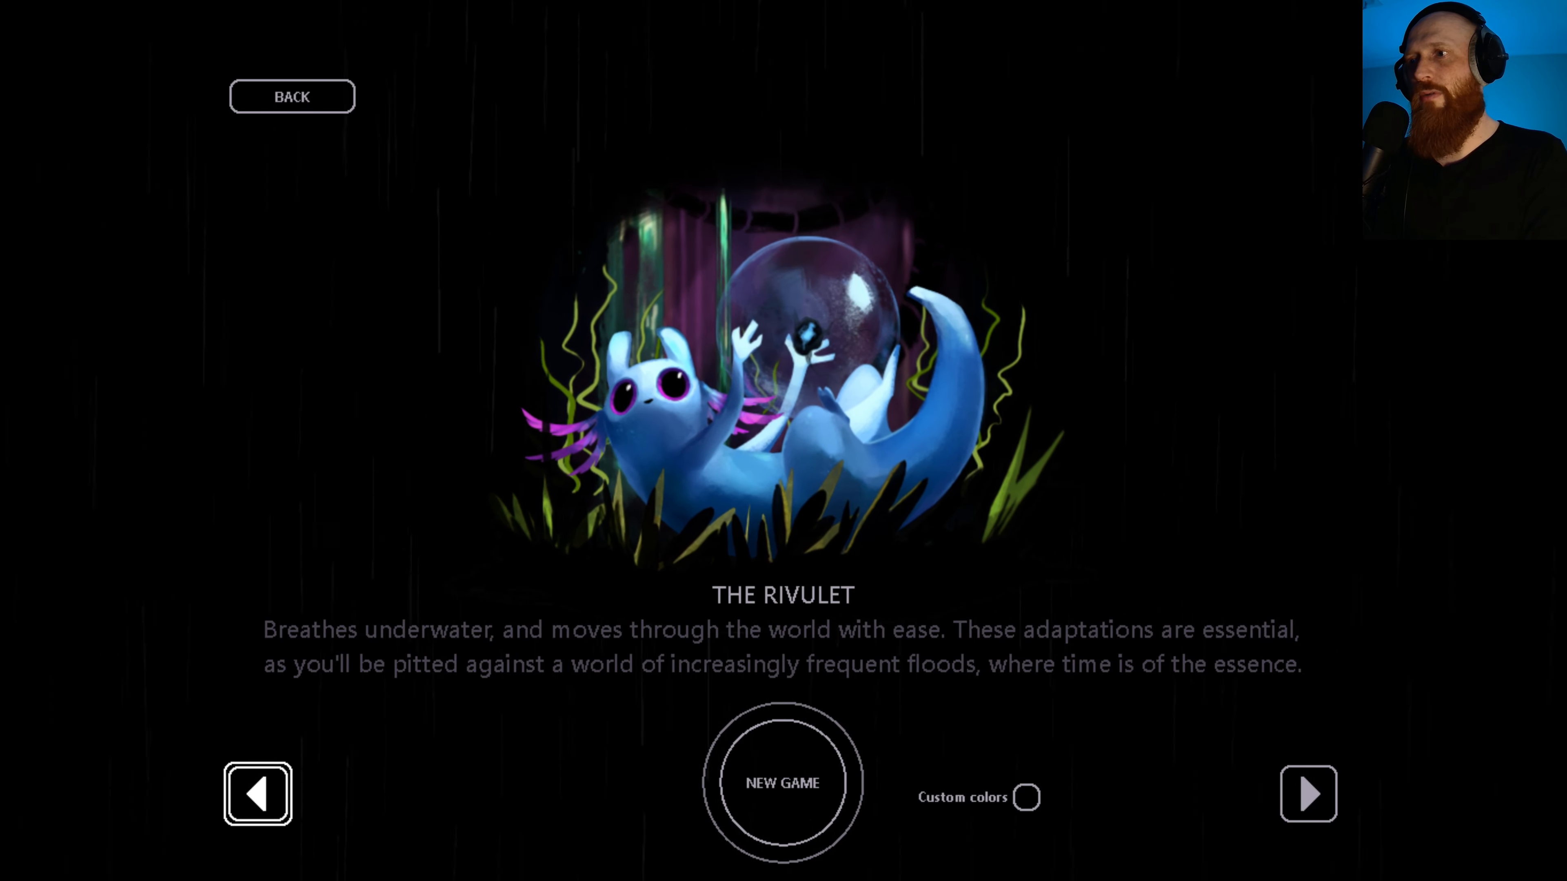
pyautogui.click(1306, 793)
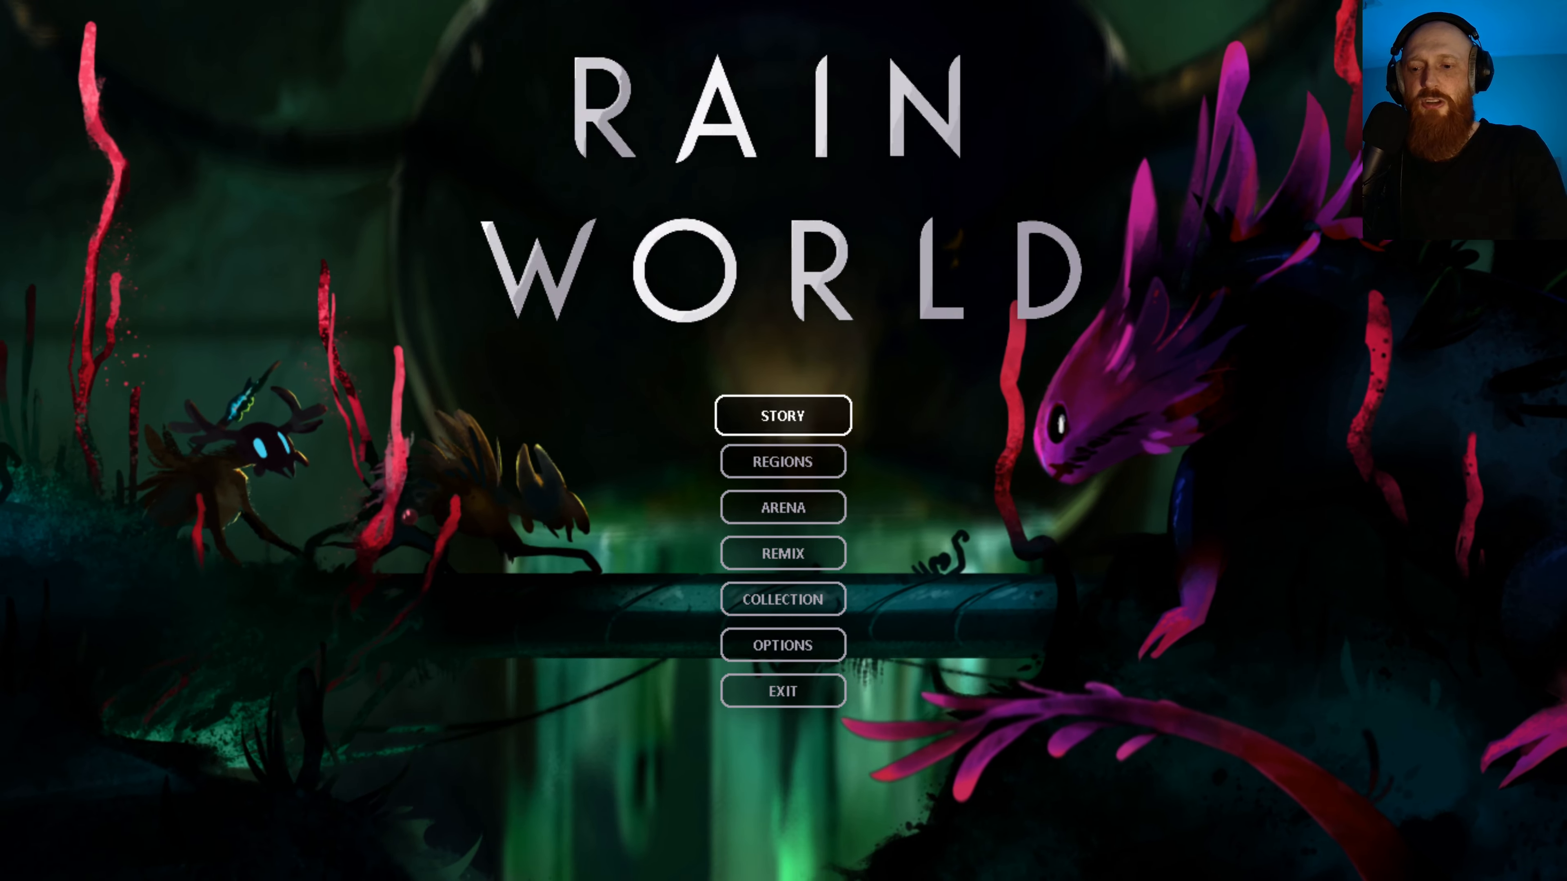
pyautogui.click(782, 415)
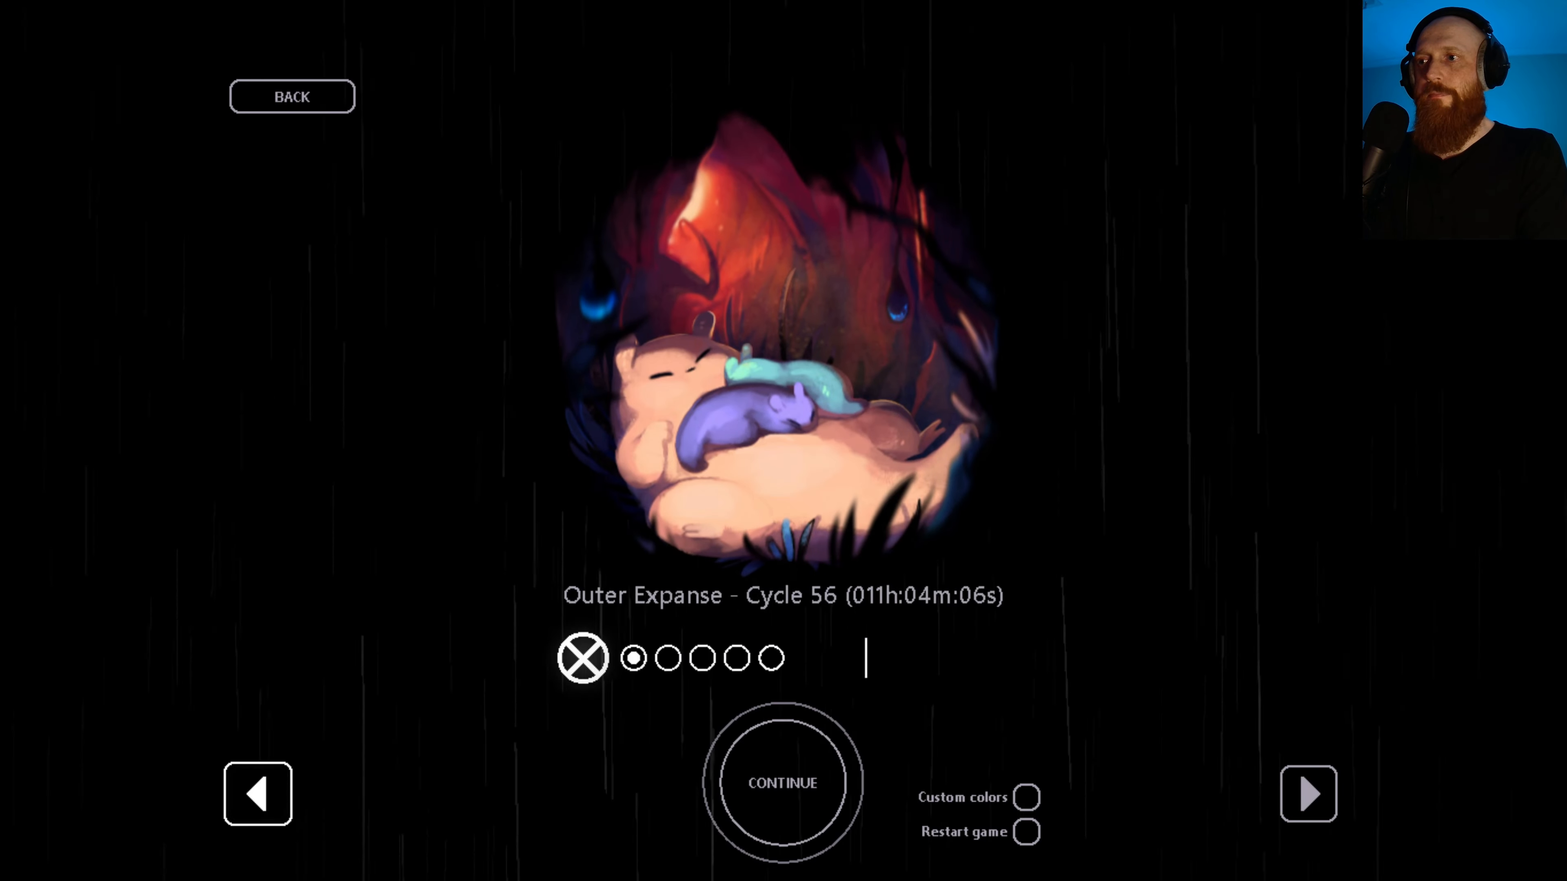
pyautogui.click(257, 794)
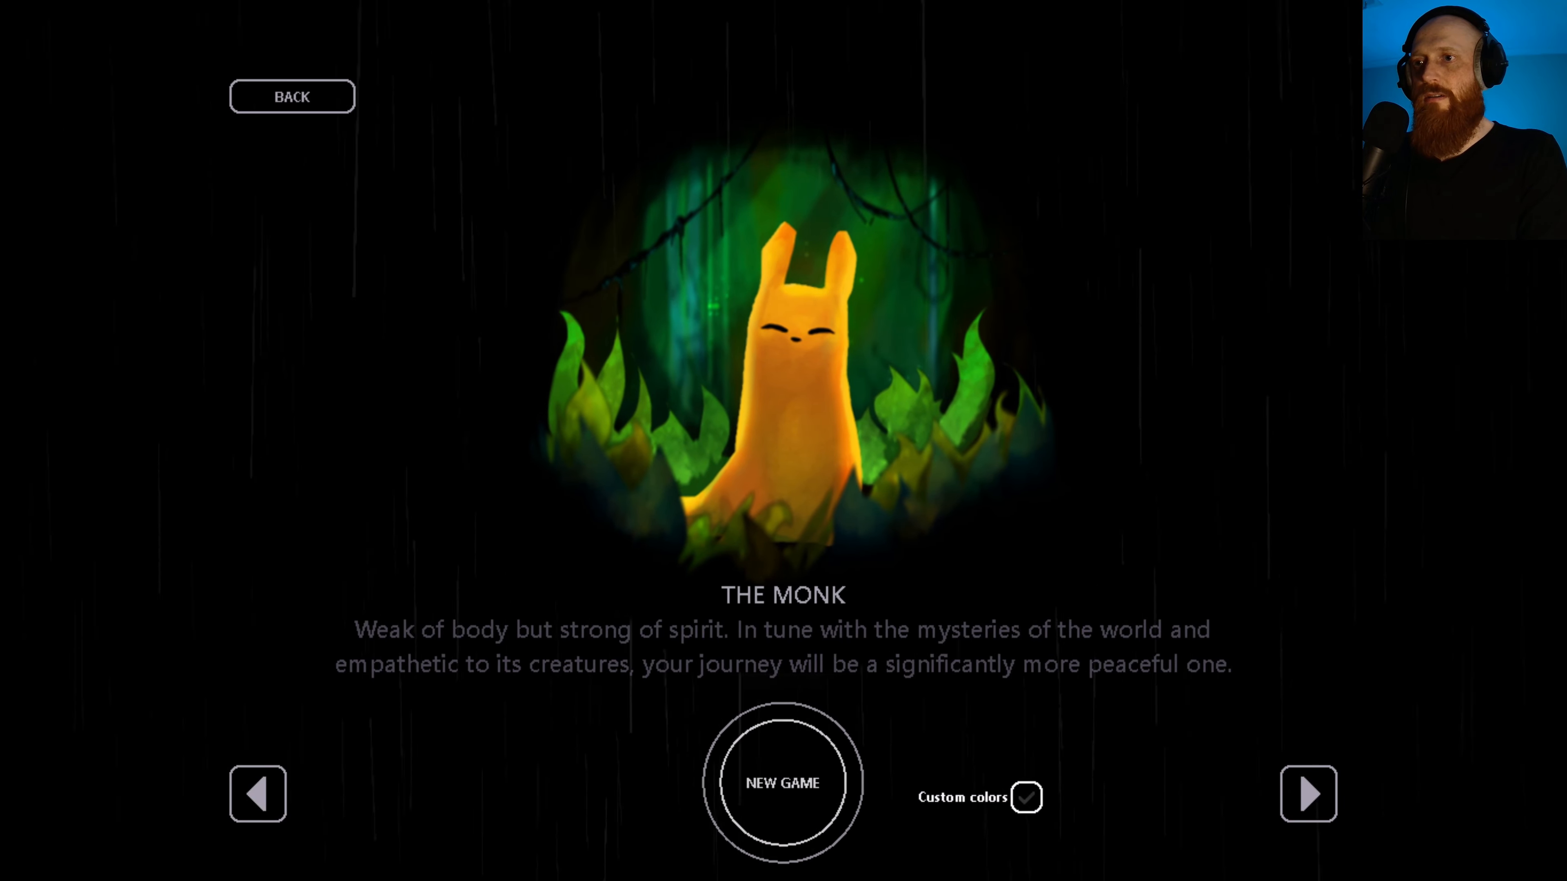
pyautogui.click(1307, 794)
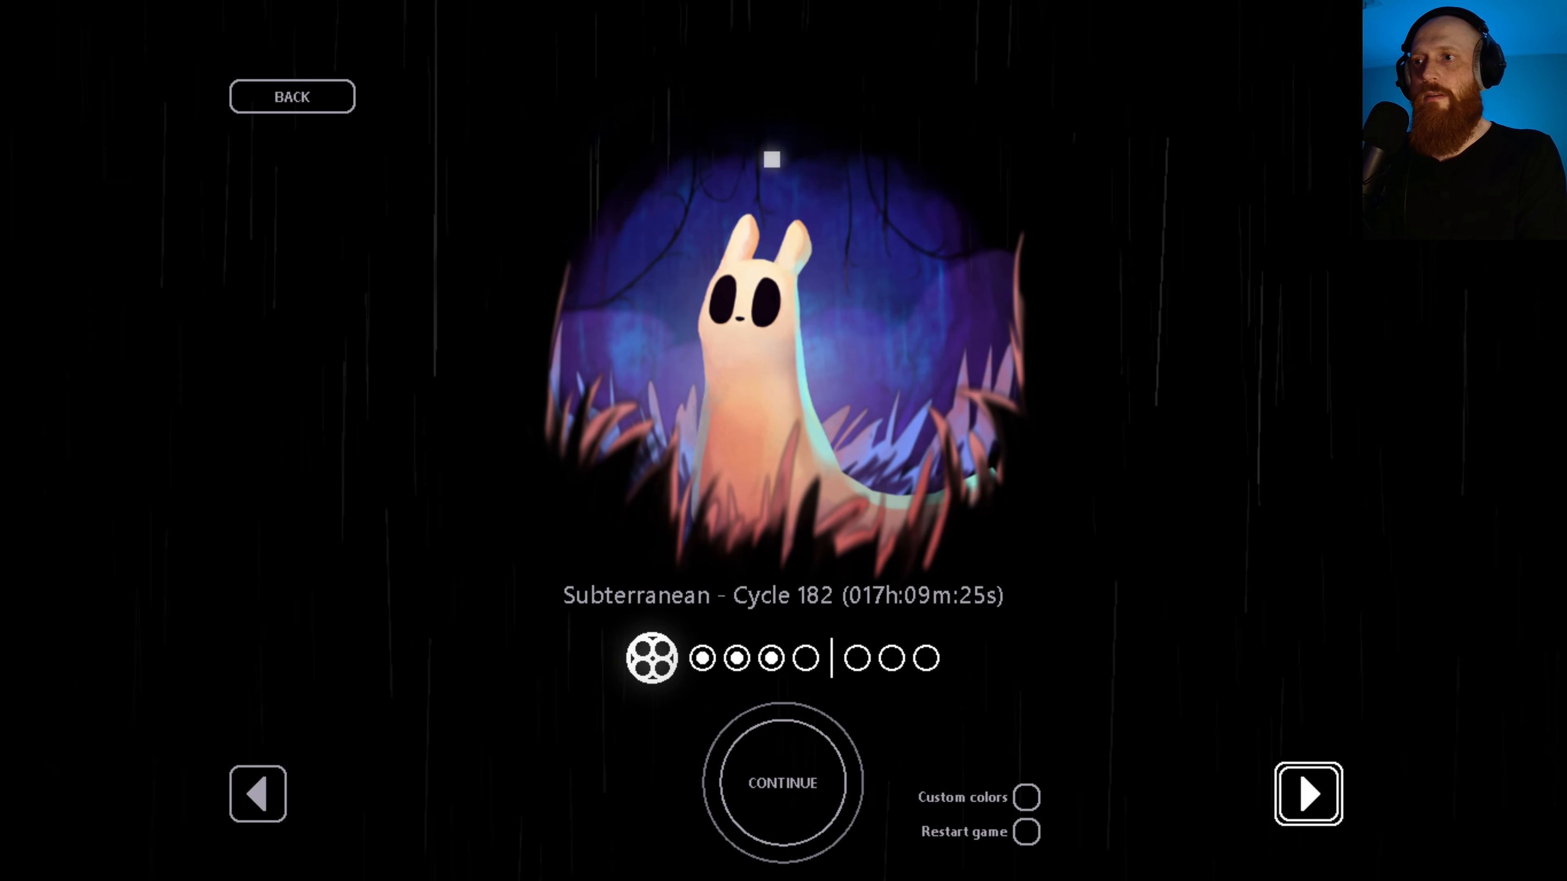
pyautogui.click(1308, 793)
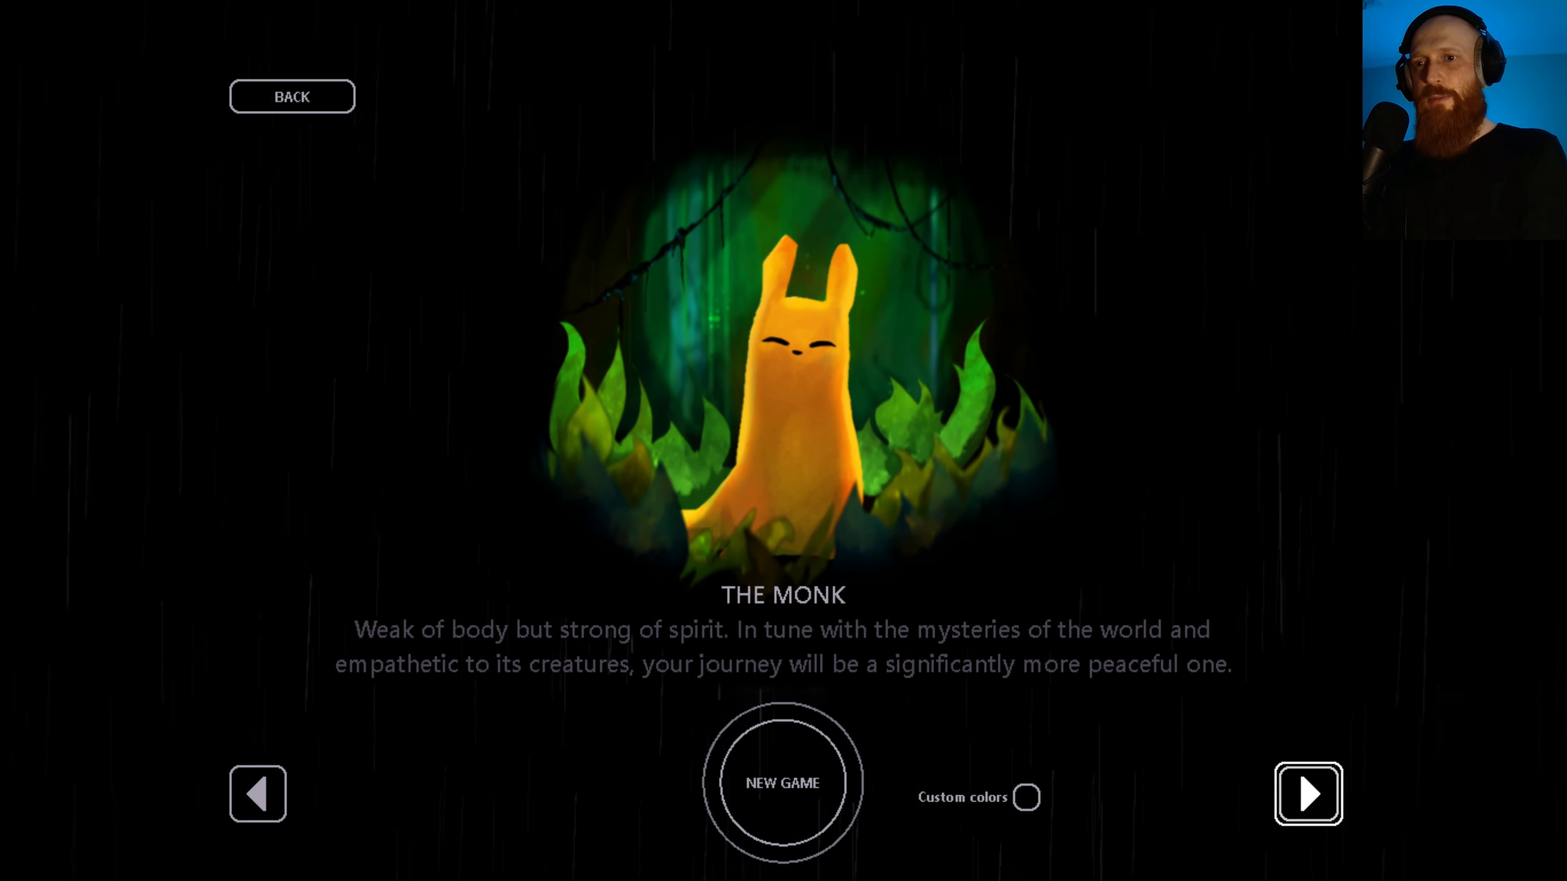
pyautogui.click(1308, 793)
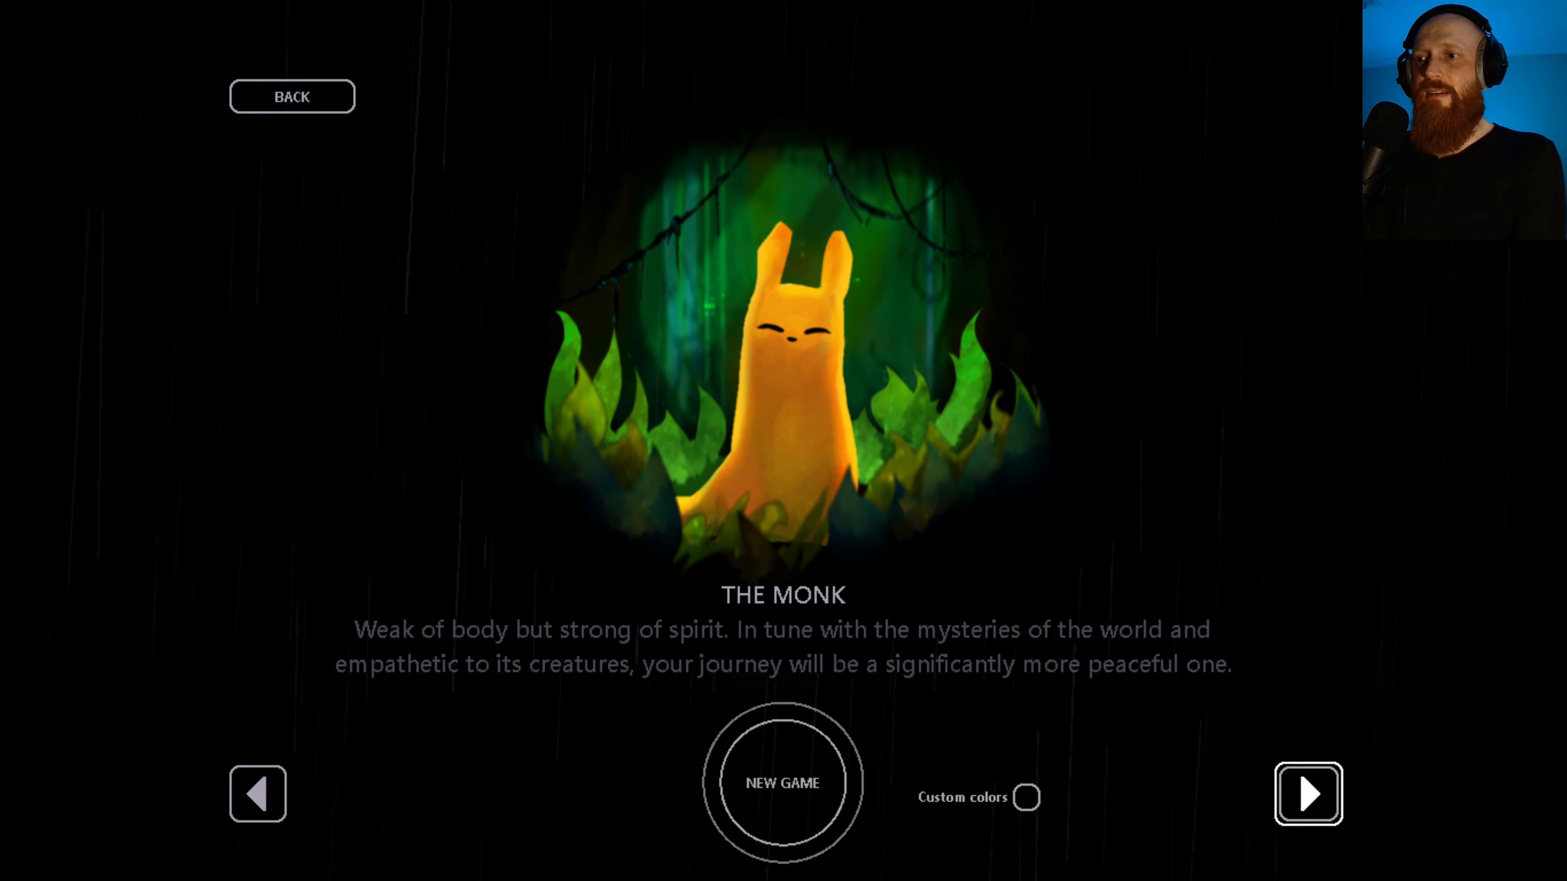
pyautogui.click(1307, 795)
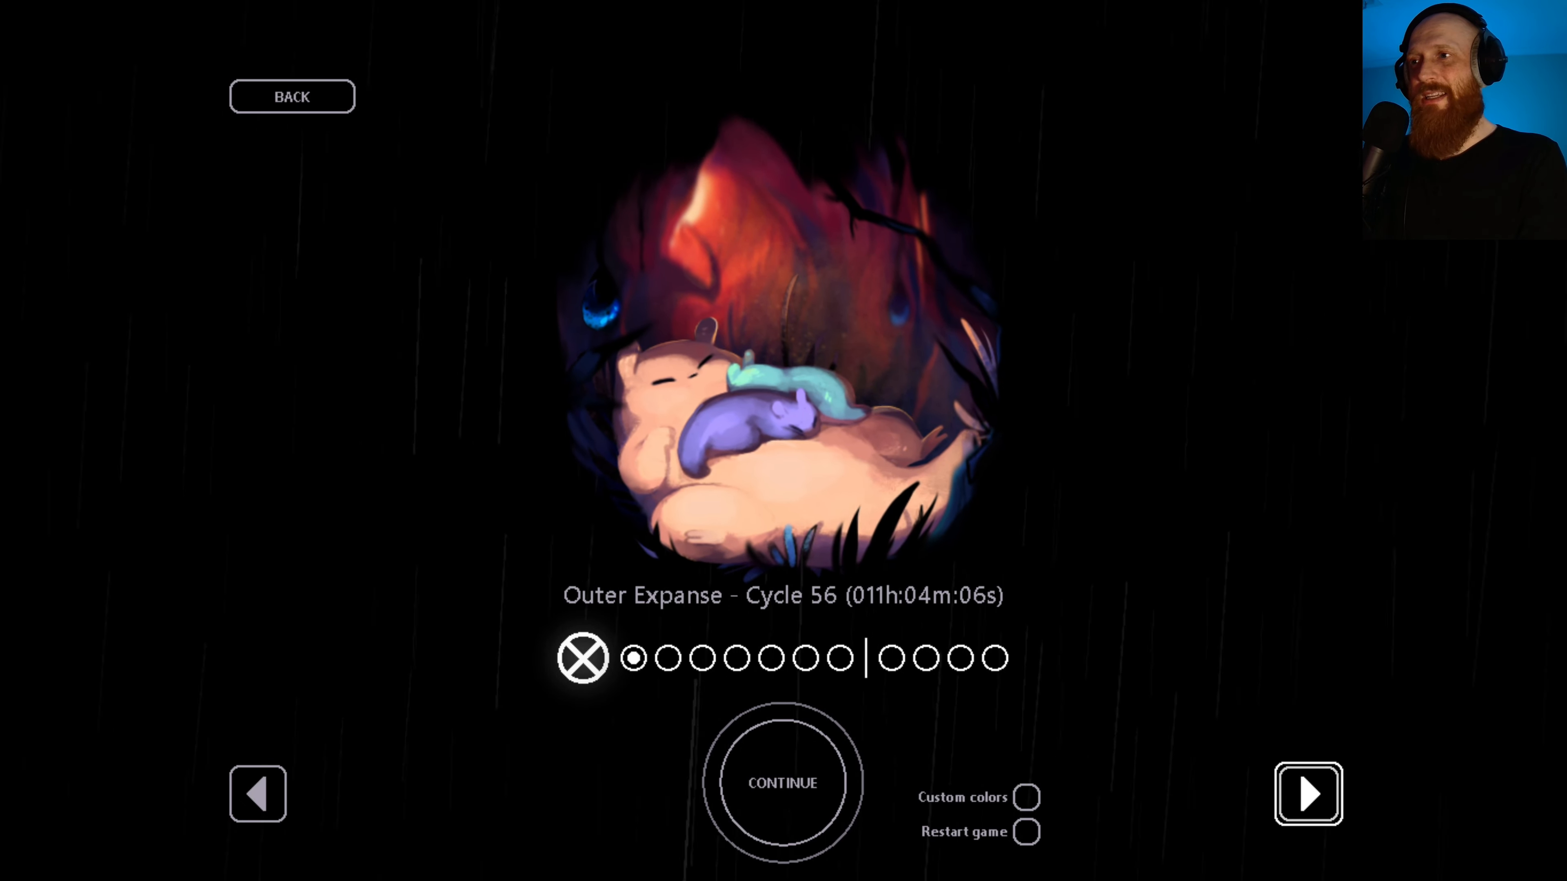
pyautogui.click(1308, 793)
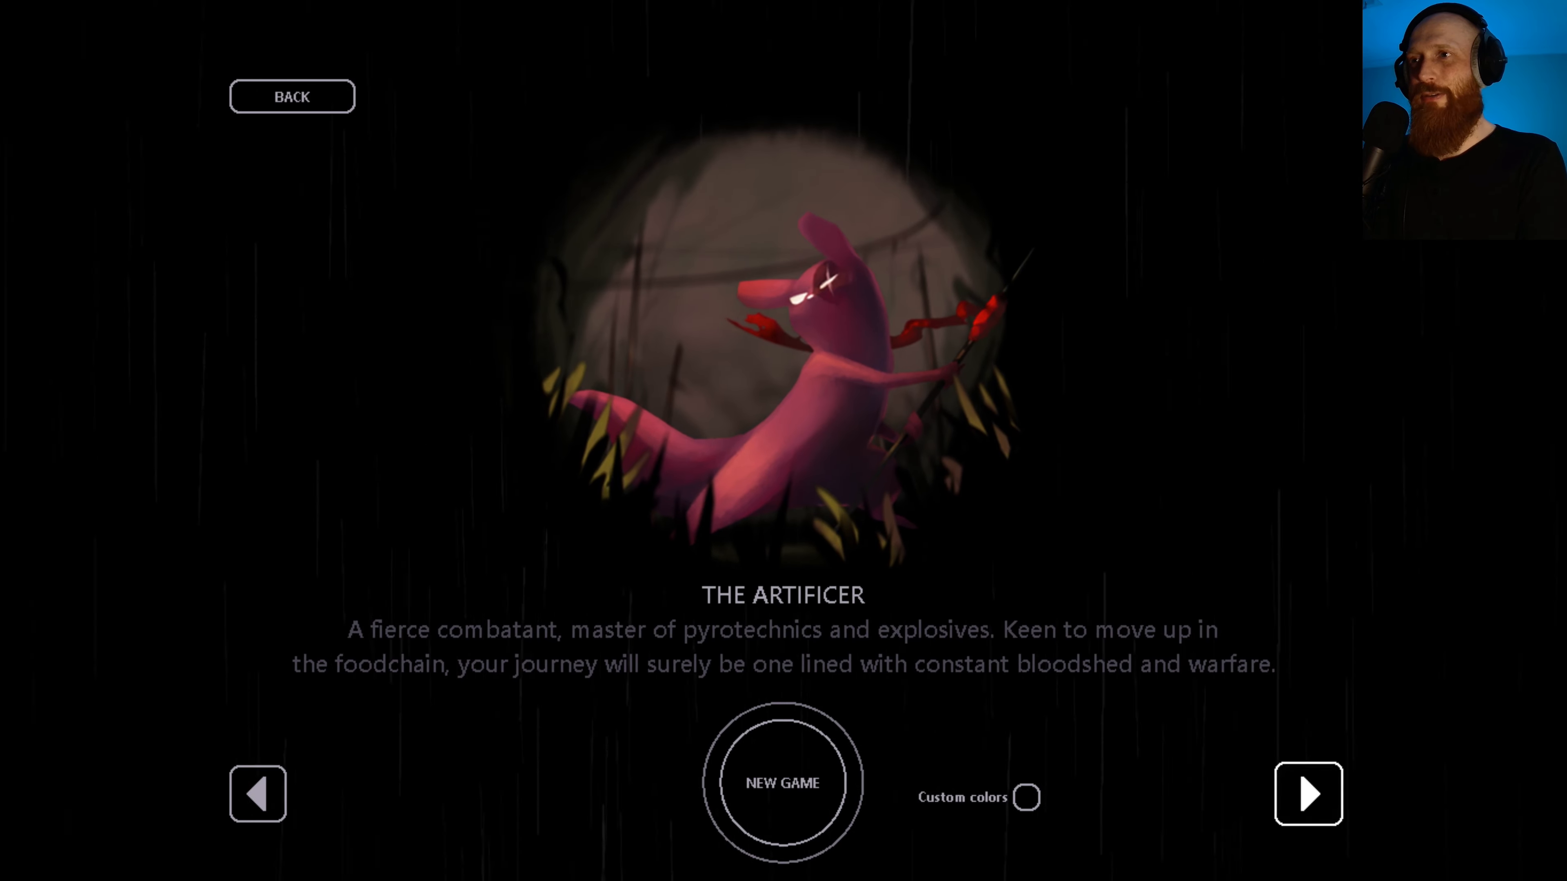